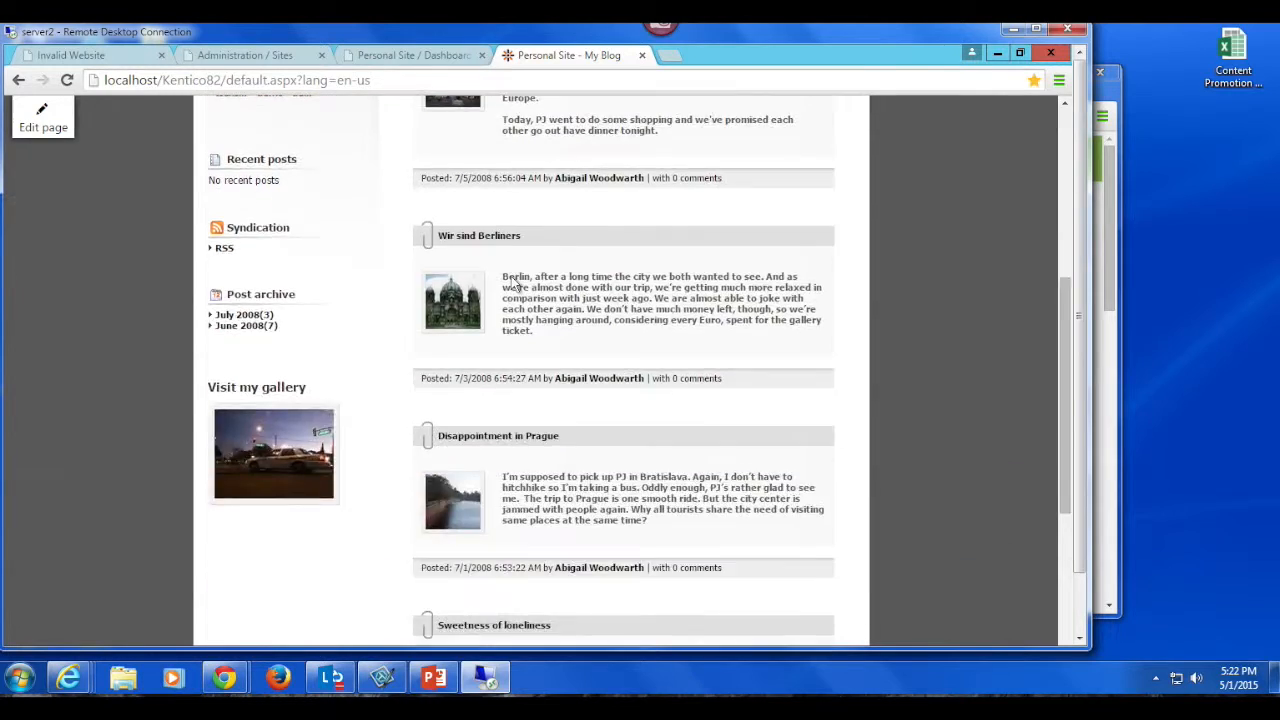
# Switch to the administration tab and open the empty Translations submissions list
pyautogui.click(410, 55)
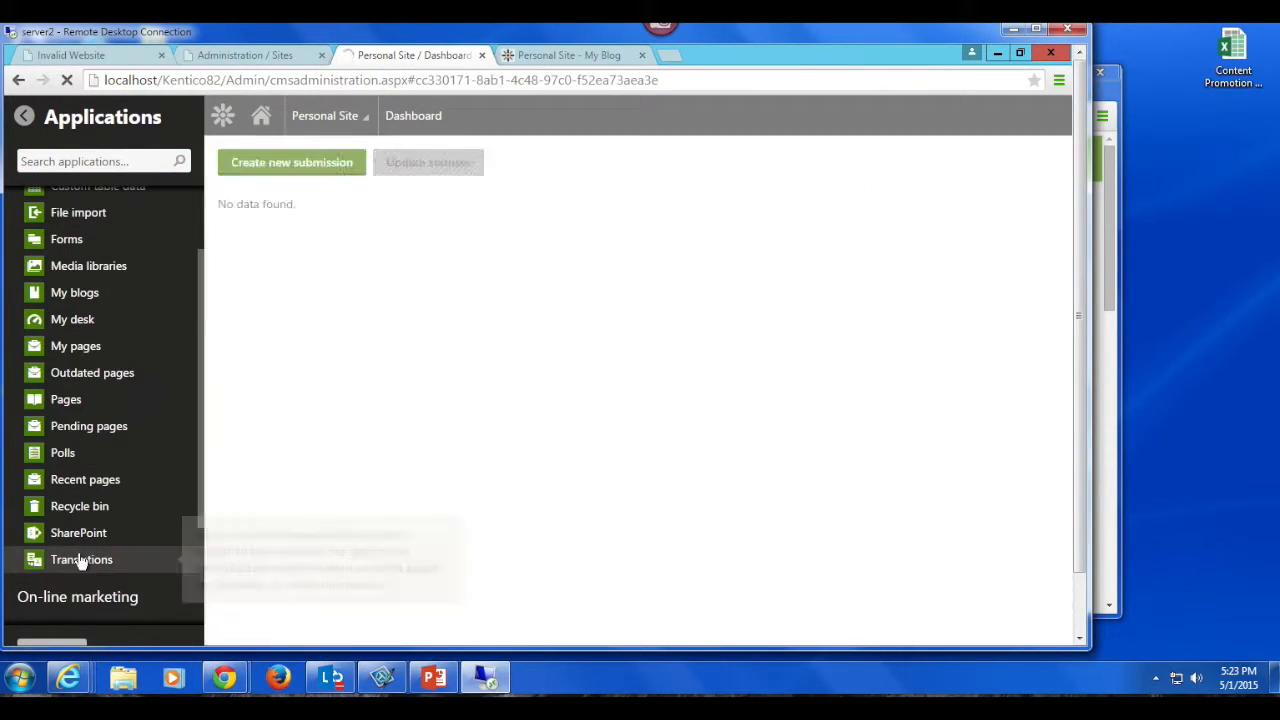
# Create a submission sending pages /% via Wordbee Beebox to French - France
pyautogui.click(291, 162)
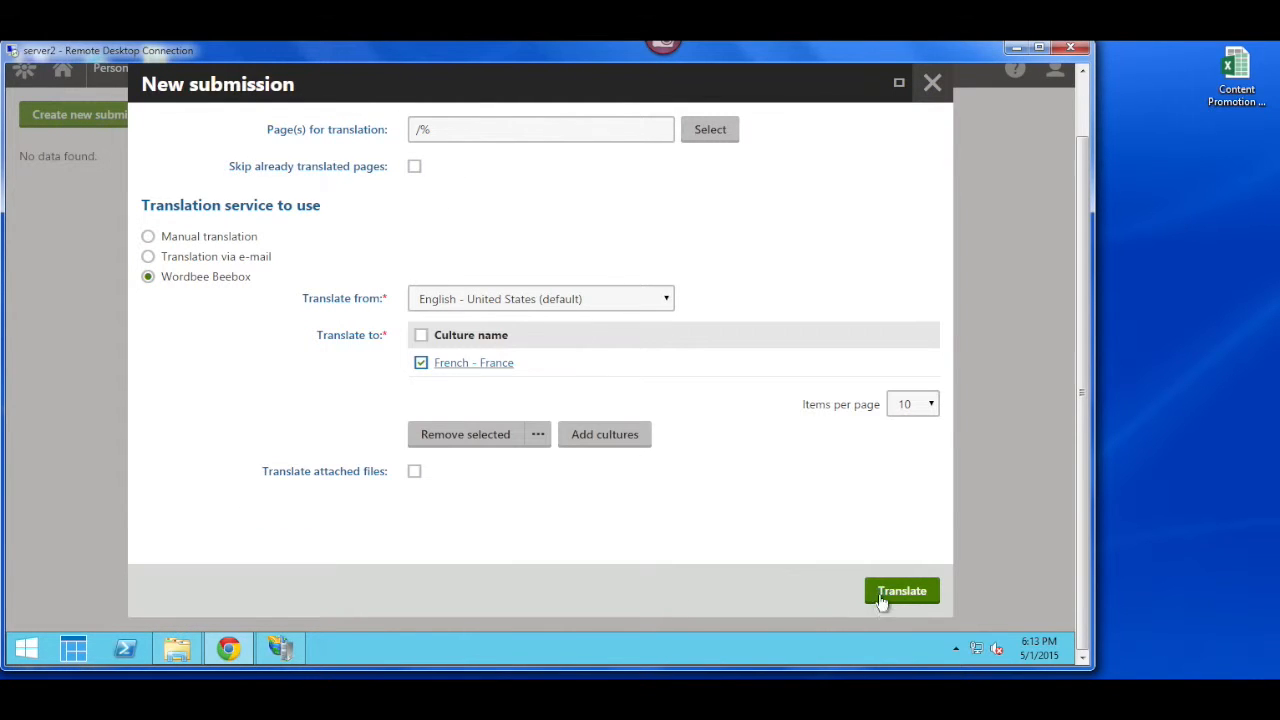
pyautogui.click(901, 590)
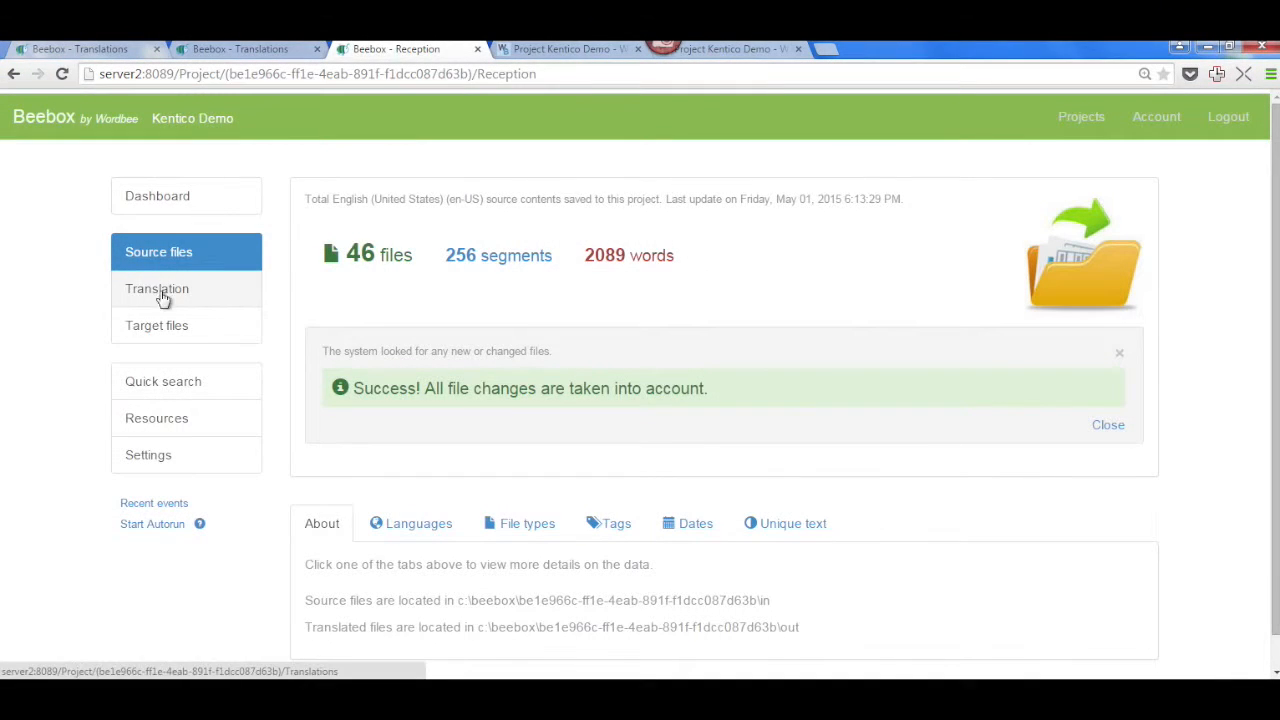
# Create French Job 2 in Beebox with a direct link to vendor Argo Translation
pyautogui.click(157, 288)
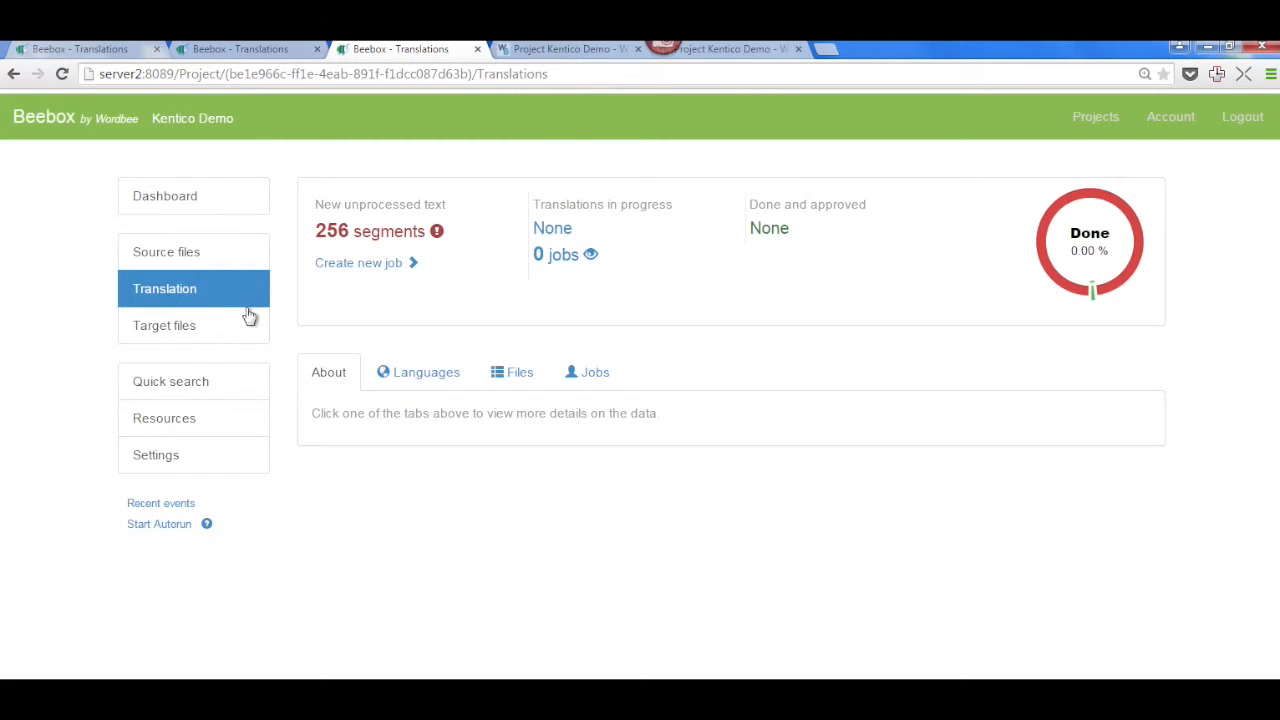
pyautogui.click(358, 262)
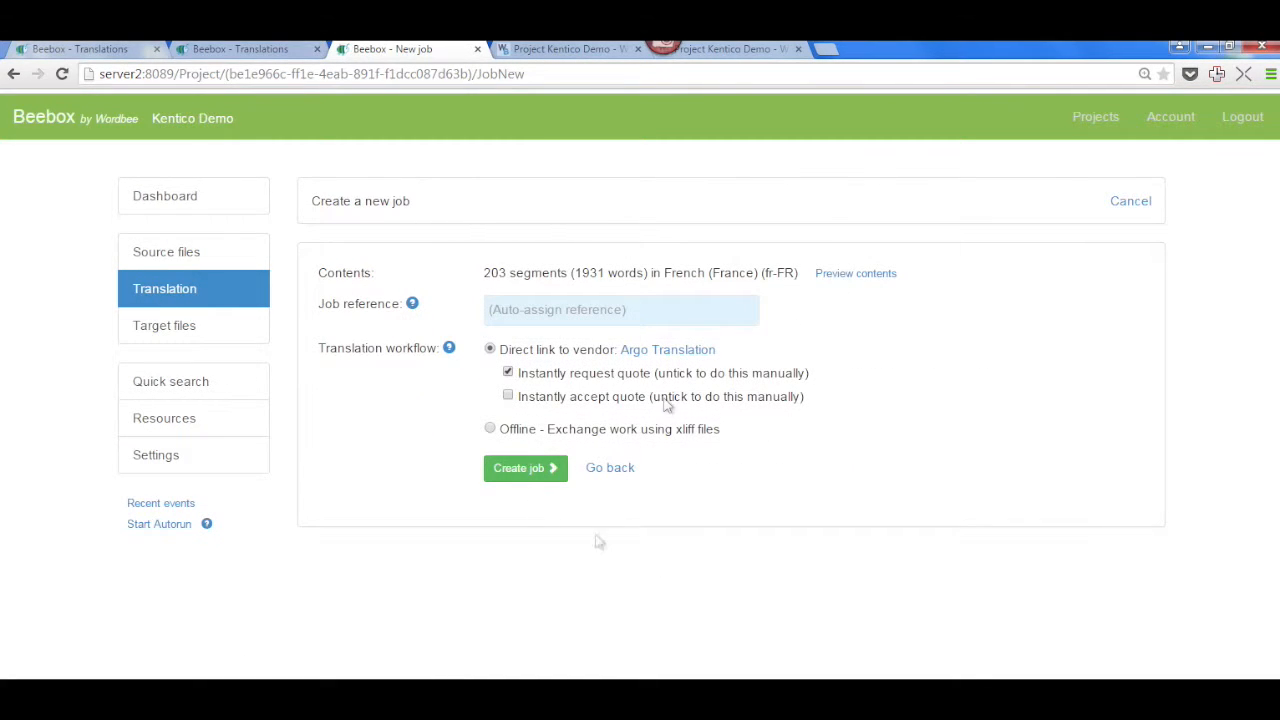
pyautogui.click(519, 467)
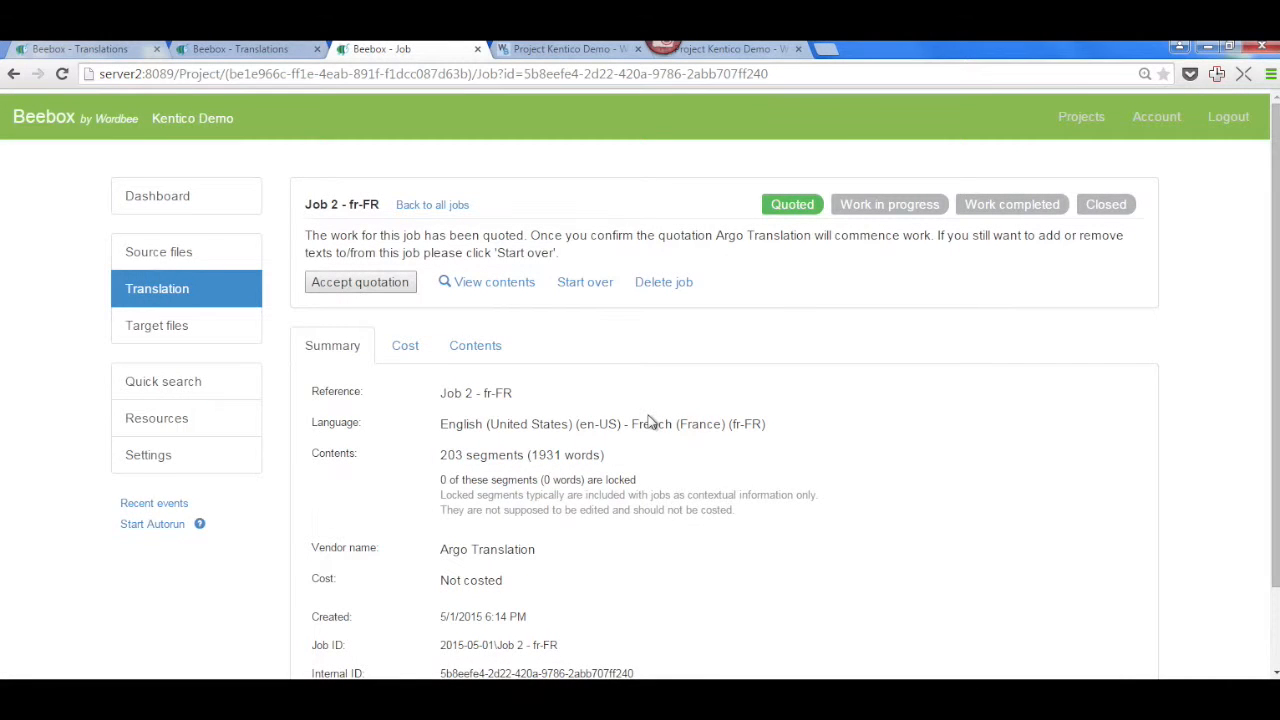
# Check the Cost tab of Job 2 - fr-FR and accept the quotation
pyautogui.click(405, 345)
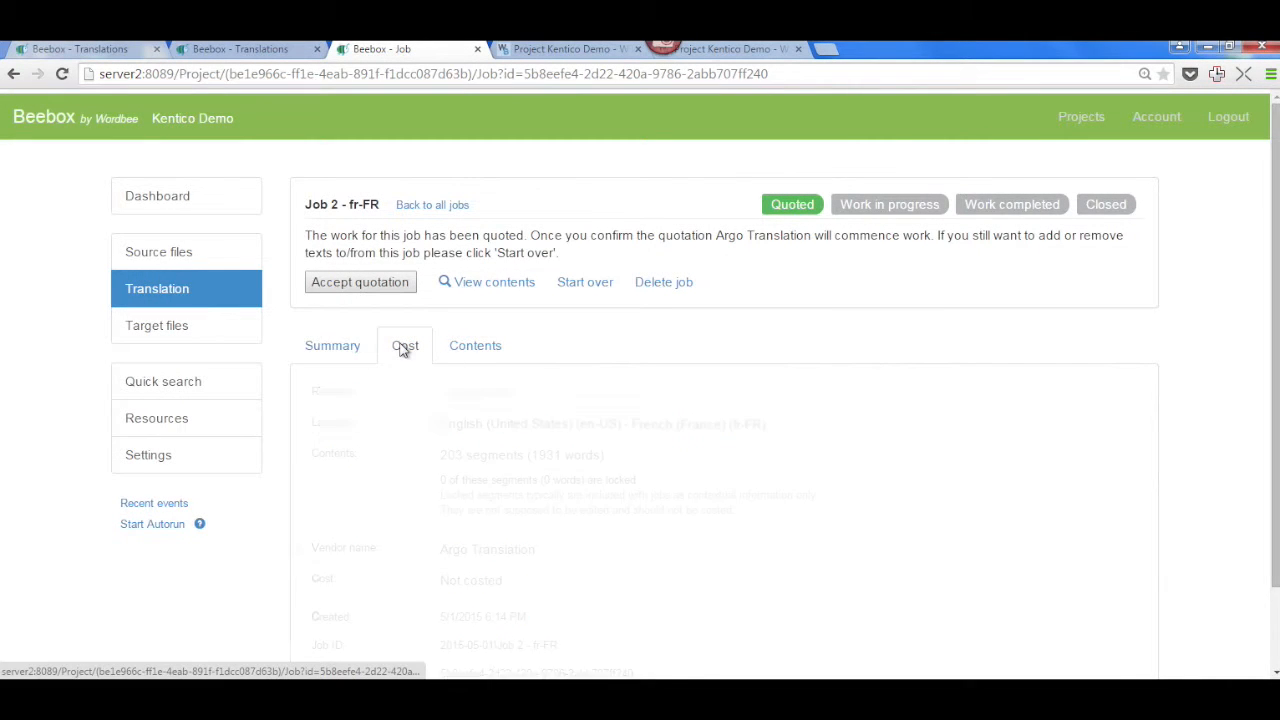
pyautogui.click(405, 345)
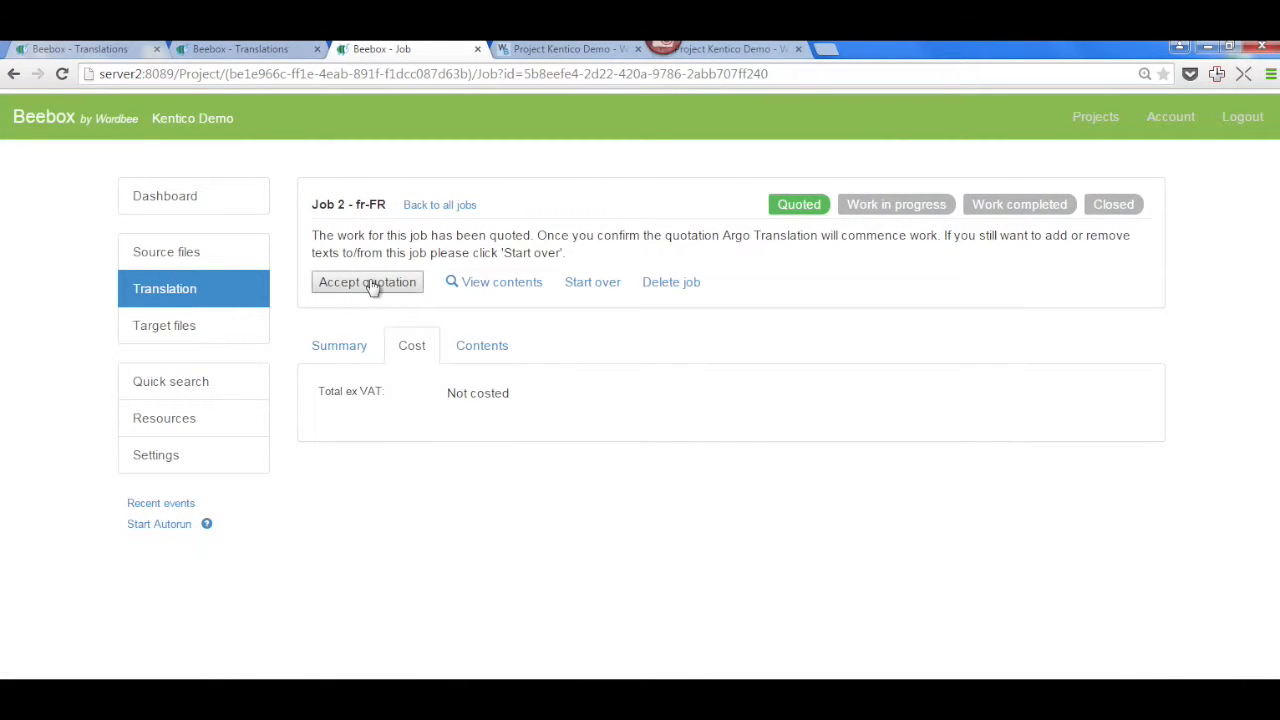
pyautogui.click(366, 282)
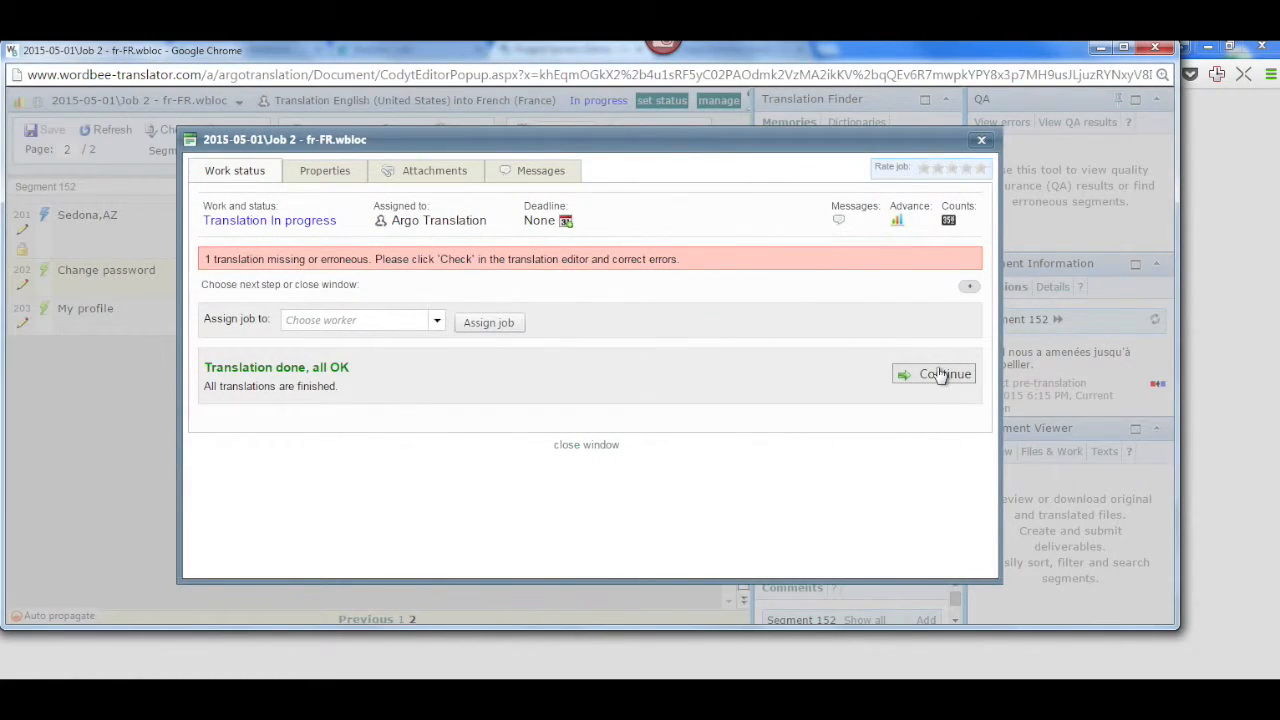
# Mark Job 2 finished, close the editor, and approve its translations in Beebox
pyautogui.click(938, 373)
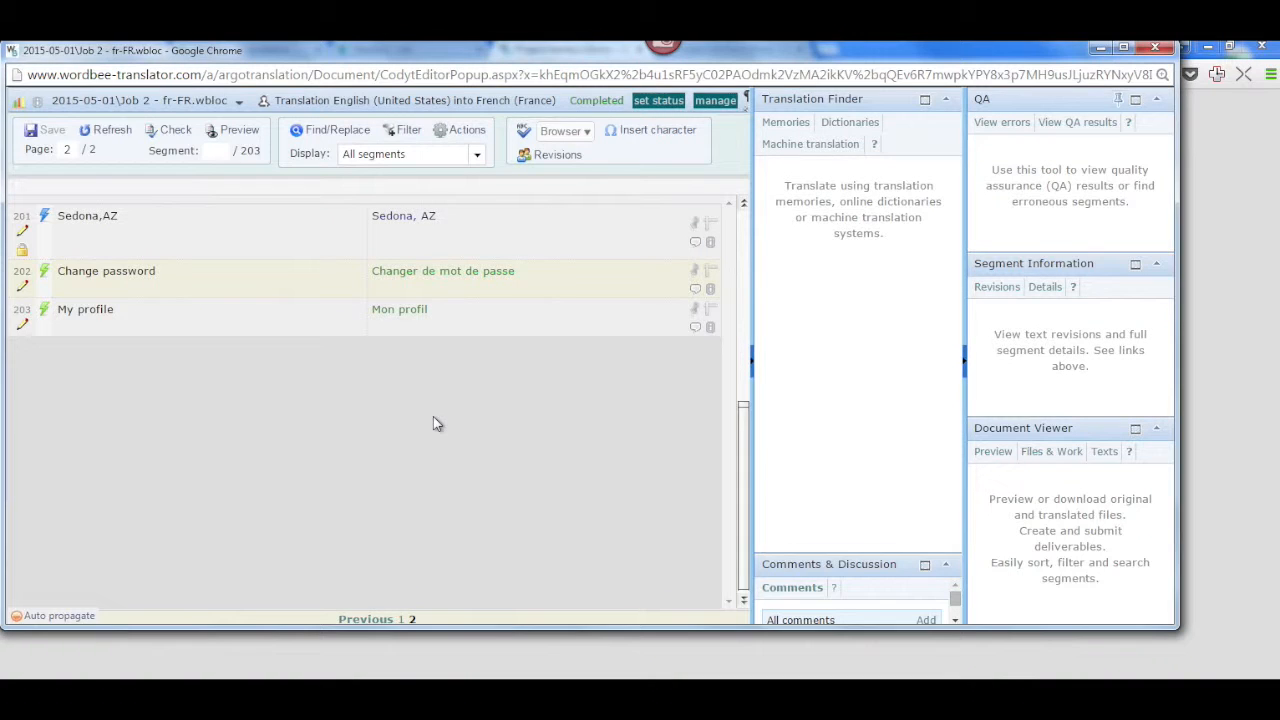
pyautogui.click(715, 100)
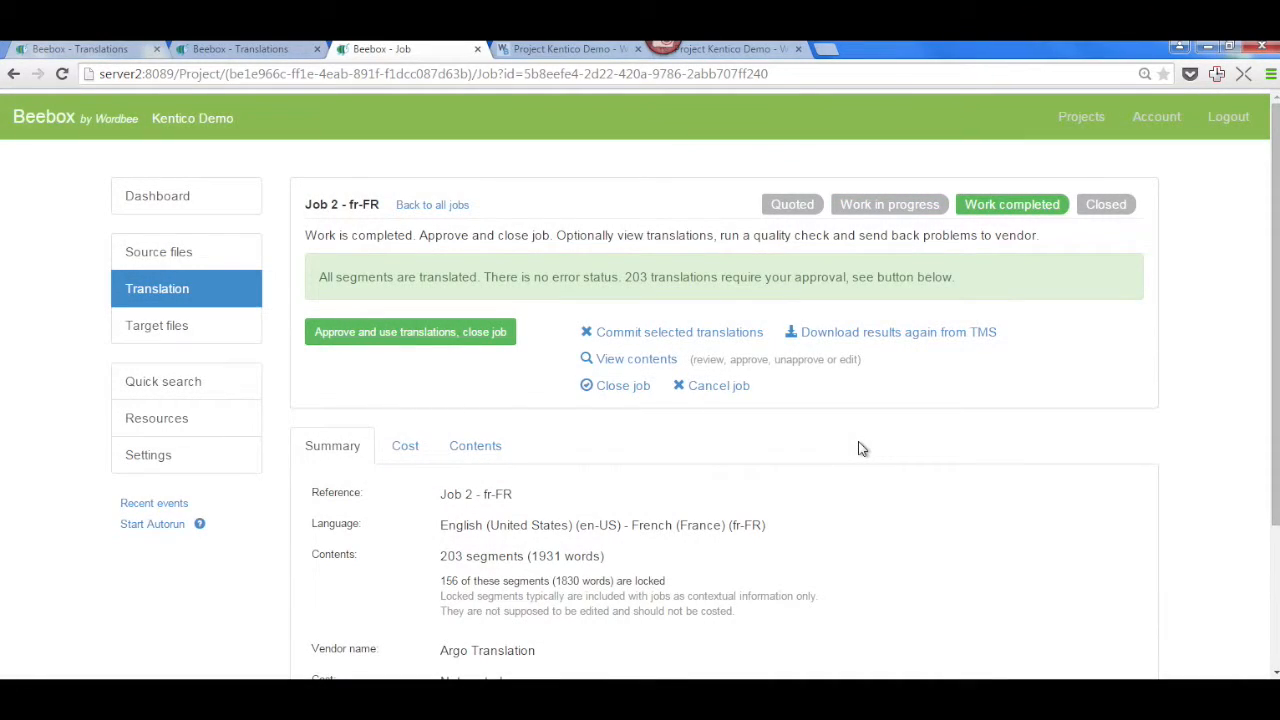
pyautogui.click(410, 331)
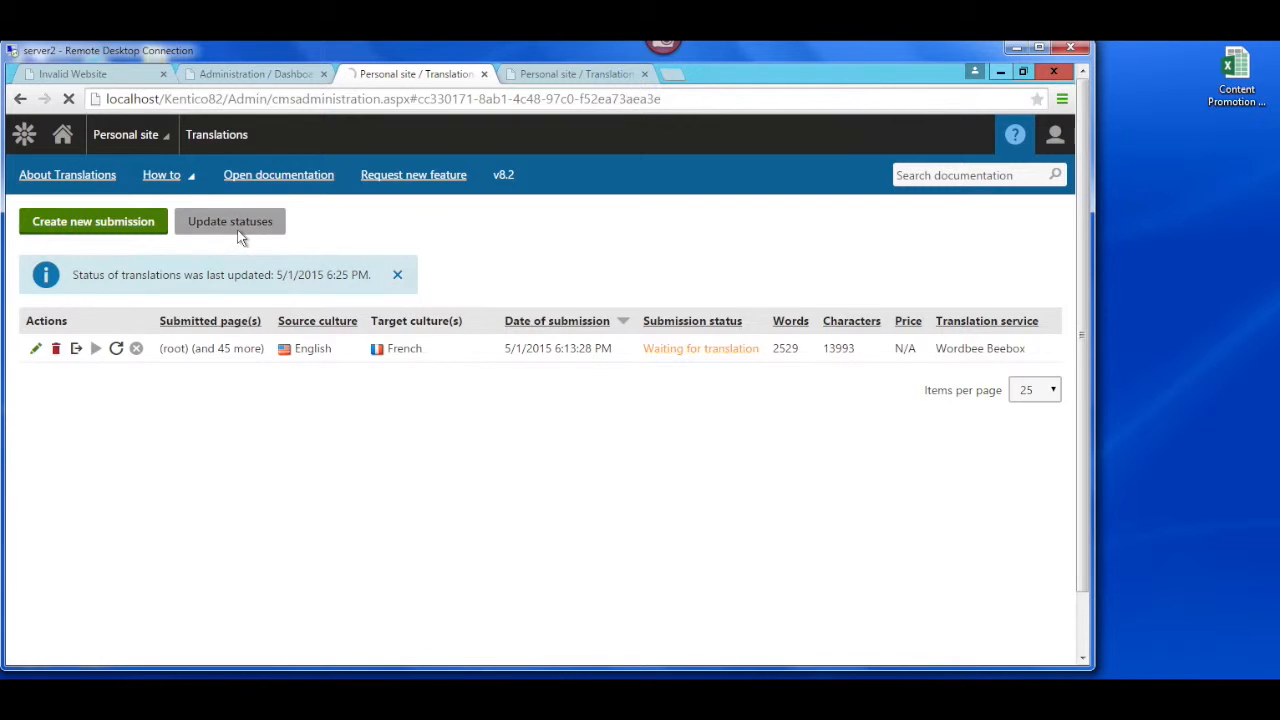
# Update statuses, then process the French submission and confirm the import
pyautogui.click(229, 221)
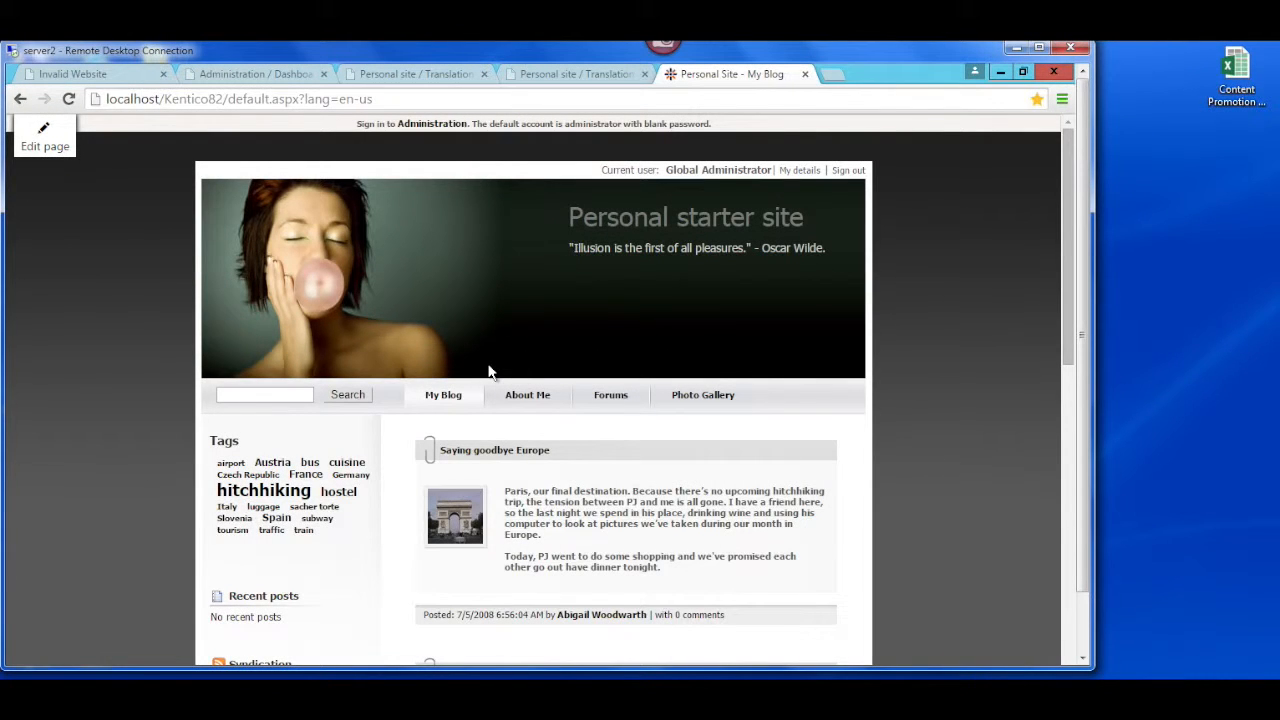
pyautogui.click(575, 73)
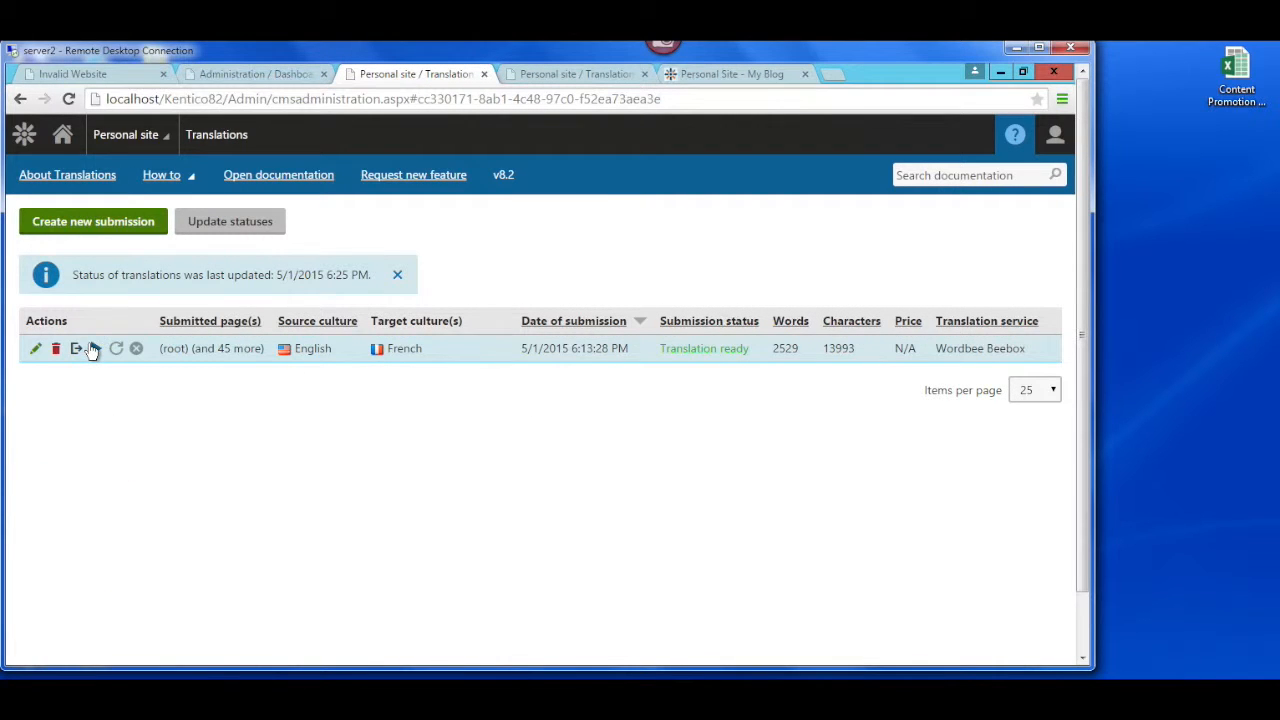
pyautogui.click(95, 348)
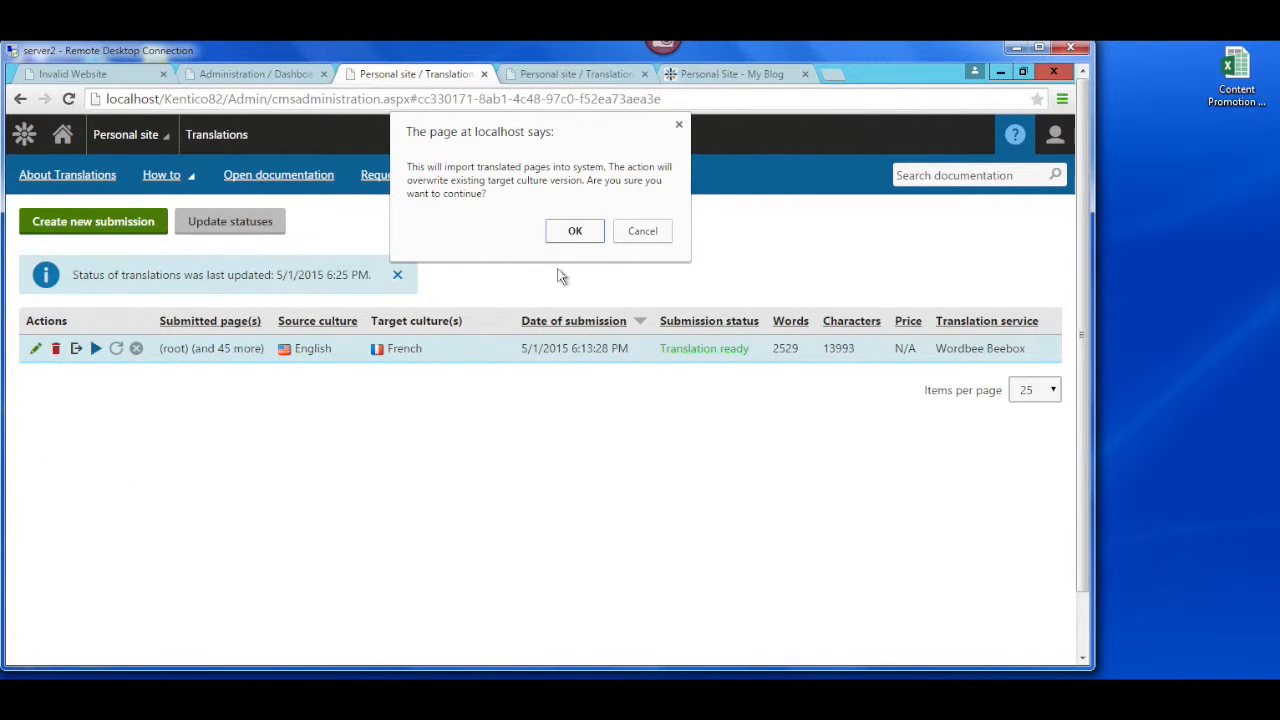
pyautogui.click(574, 230)
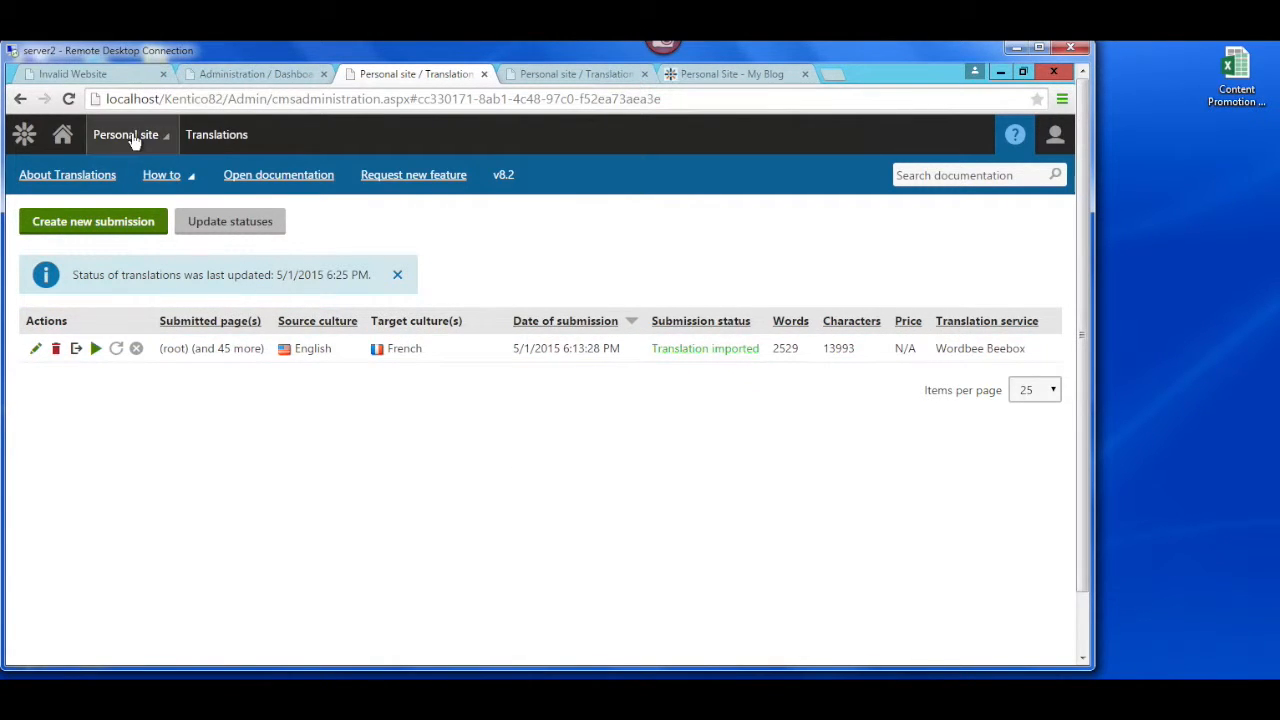
pyautogui.moveTo(161, 174)
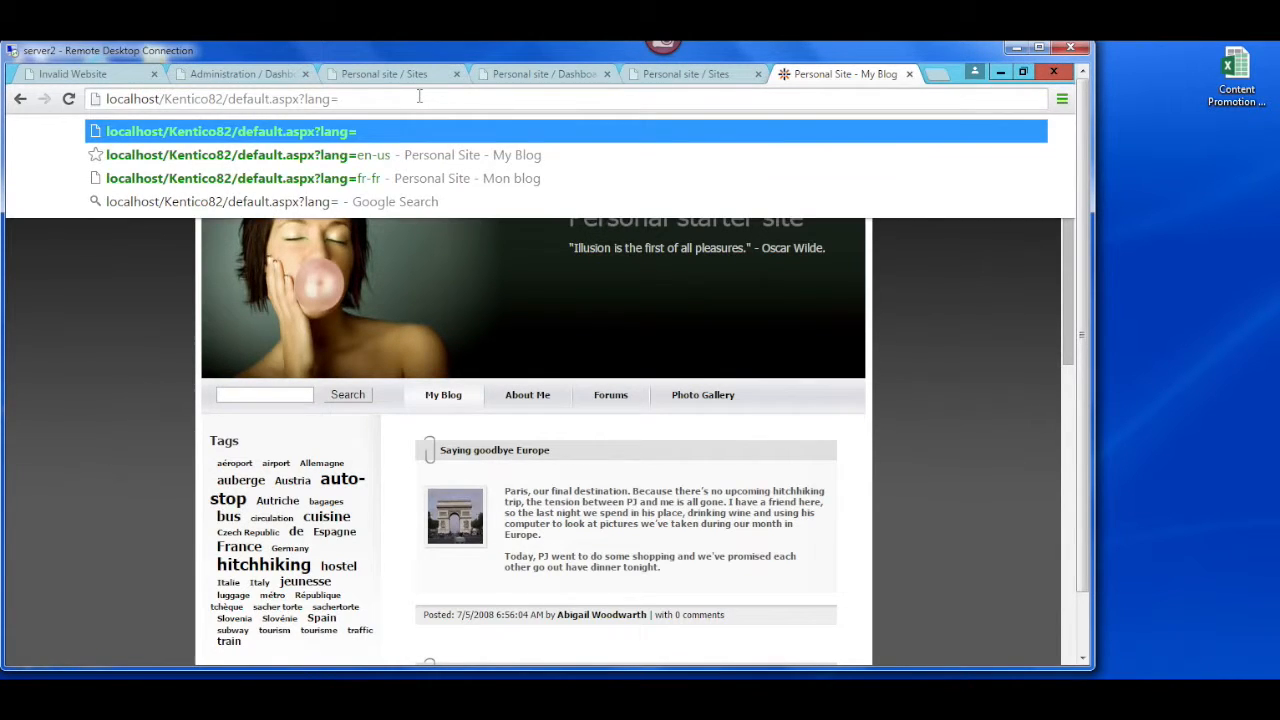
# Load default.aspx?lang=fr-fr and scroll through the French blog posts
pyautogui.click(232, 178)
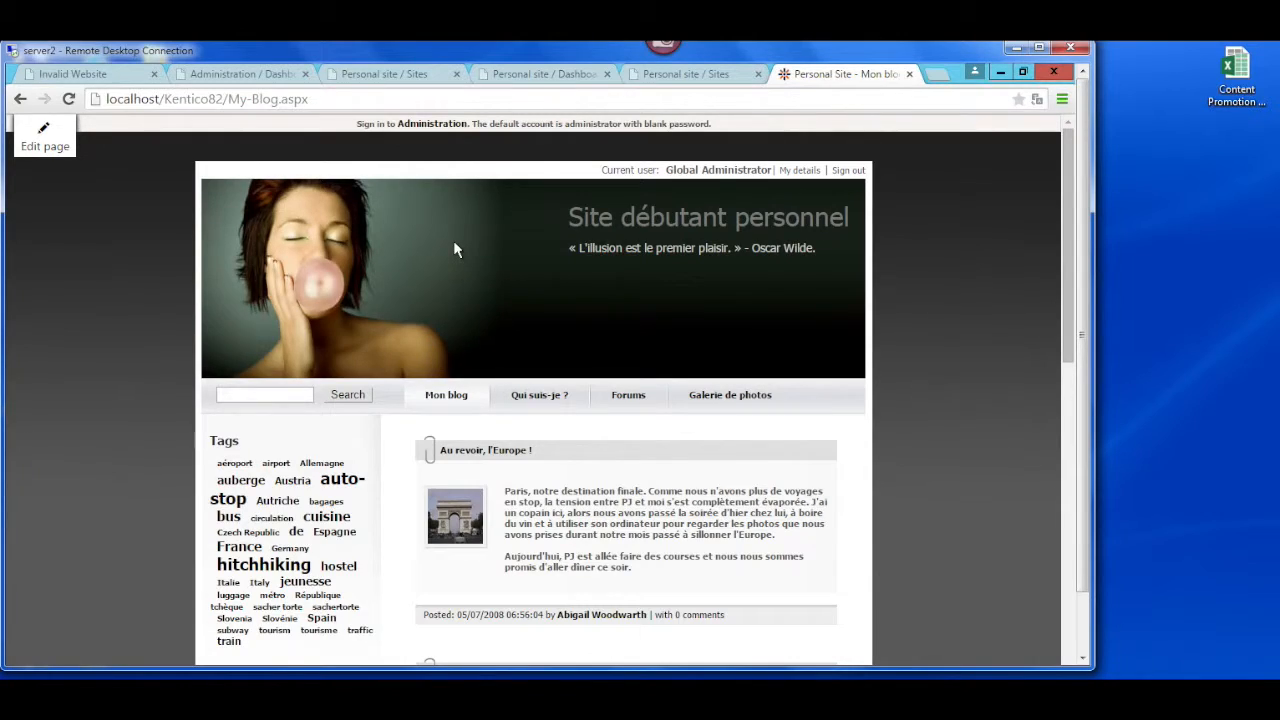
pyautogui.scroll(-3)
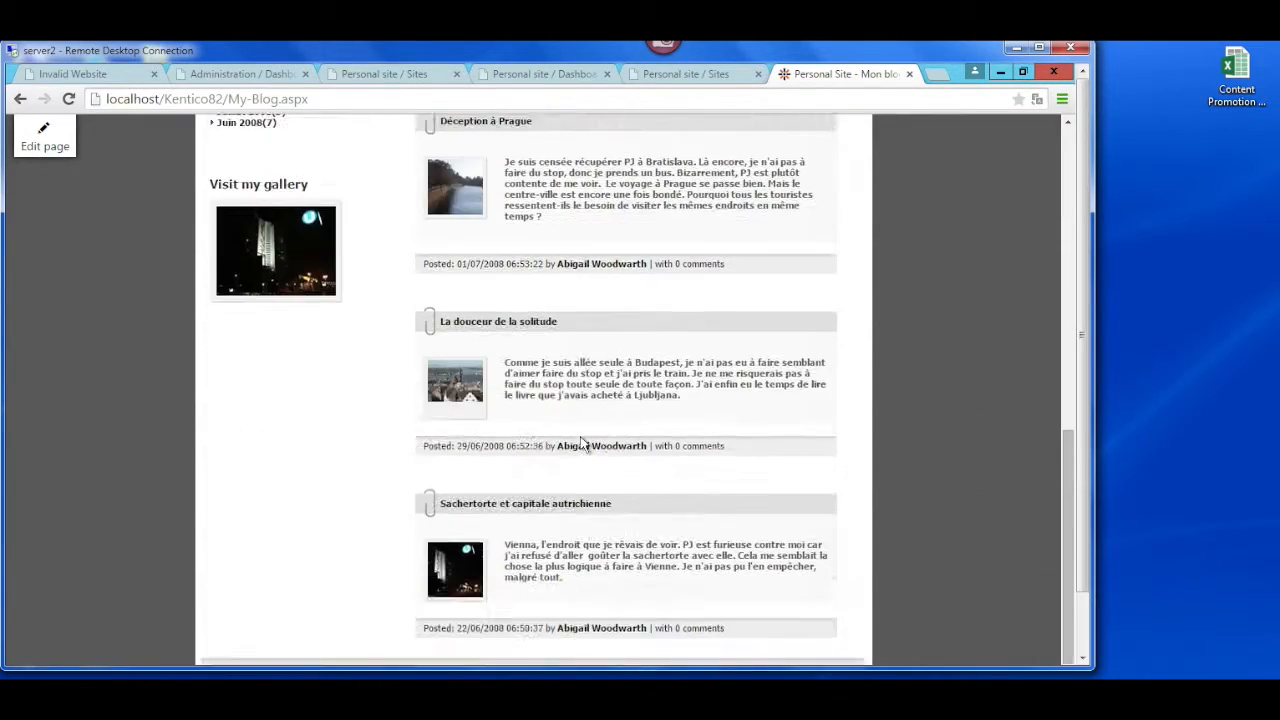